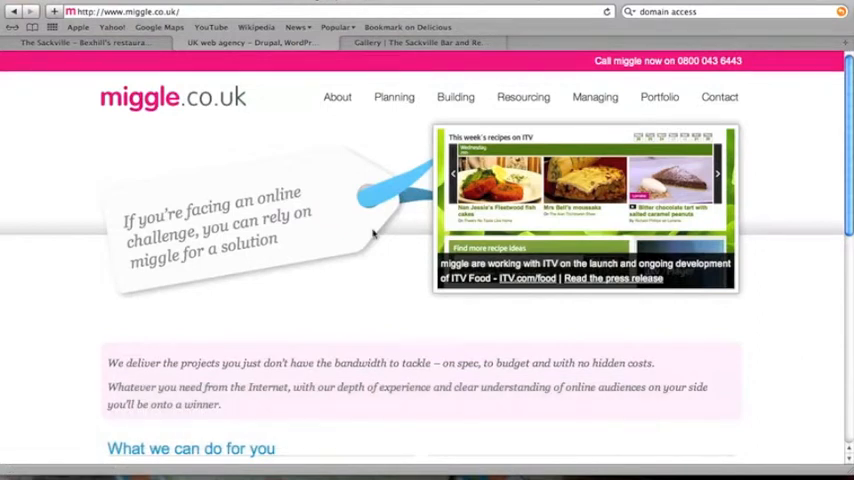
pyautogui.moveTo(844, 190)
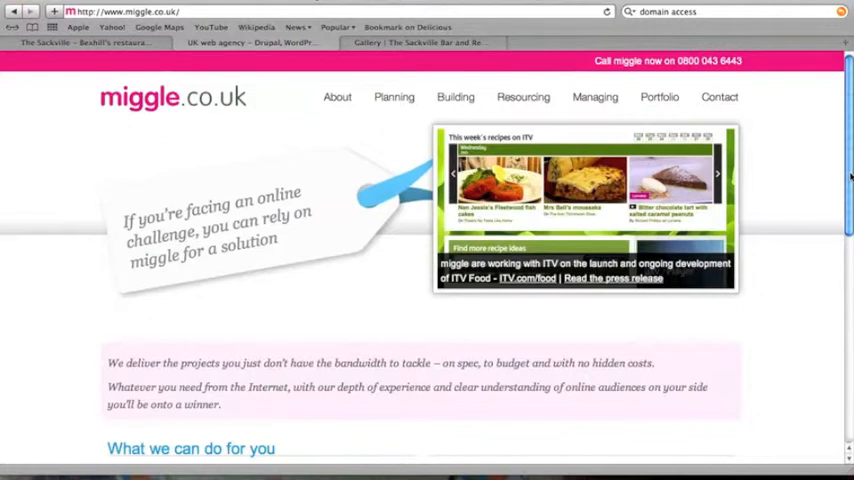
# Scroll the miggle.co.uk homepage down to the 'What we can do for you' services section.
pyautogui.scroll(-3)
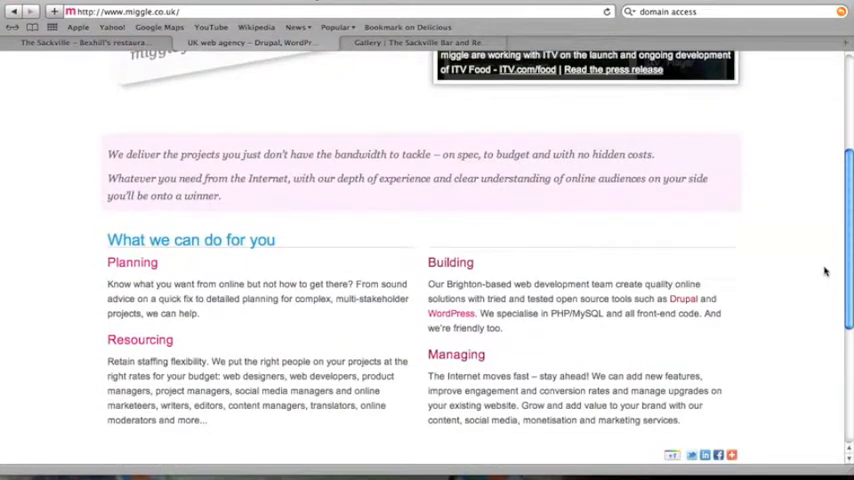
pyautogui.scroll(-3)
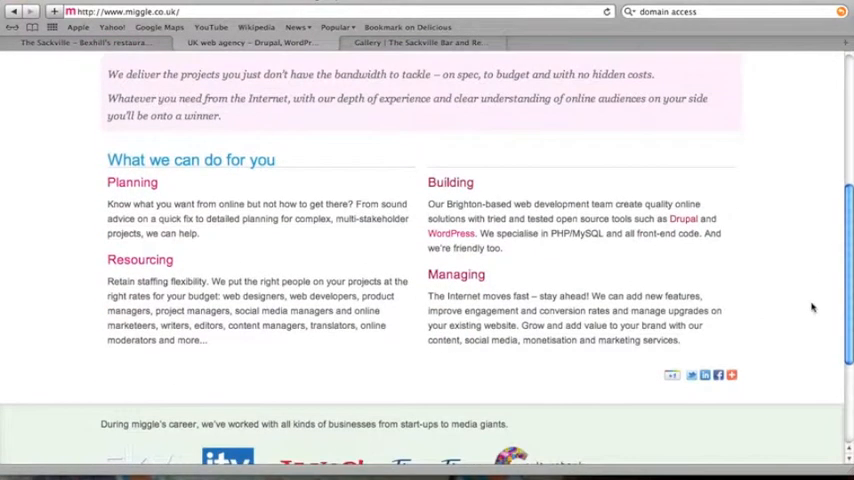
pyautogui.scroll(-3)
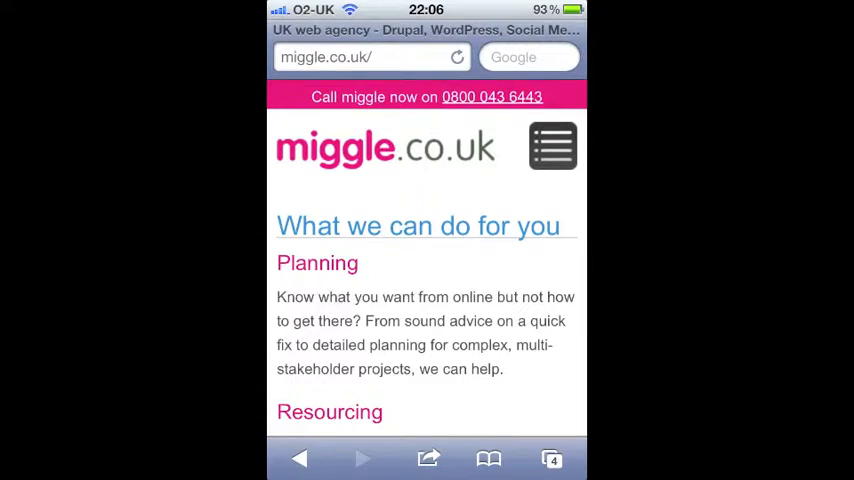
# Load miggle.co.uk in Mobile Safari on the iPhone to show its mobile layout.
pyautogui.click(552, 144)
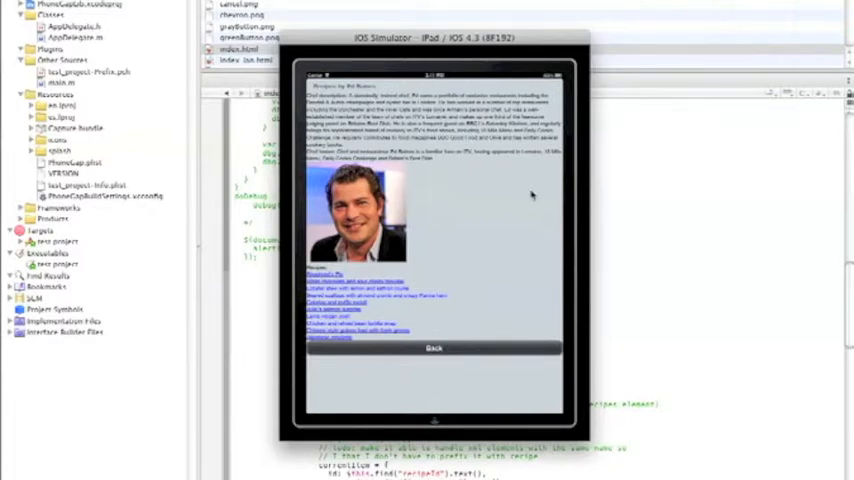
pyautogui.moveTo(530, 200)
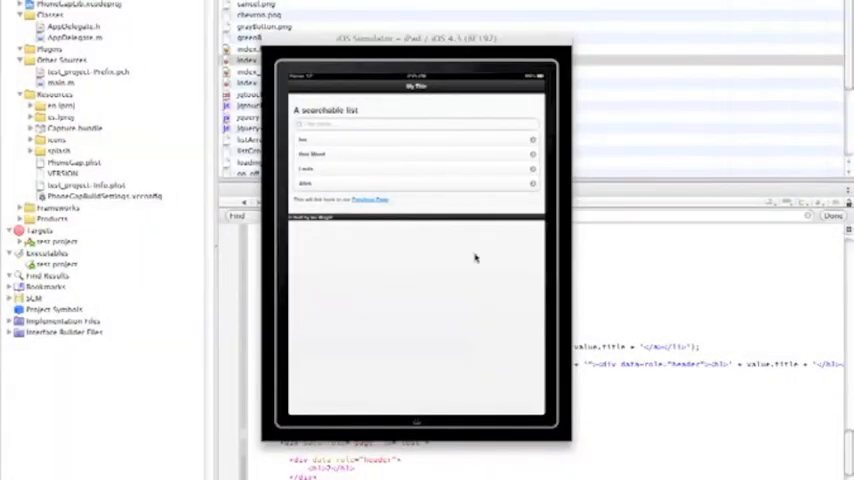
# Focus the search field on the iPad app's searchable list page, bringing up the keyboard.
pyautogui.click(414, 124)
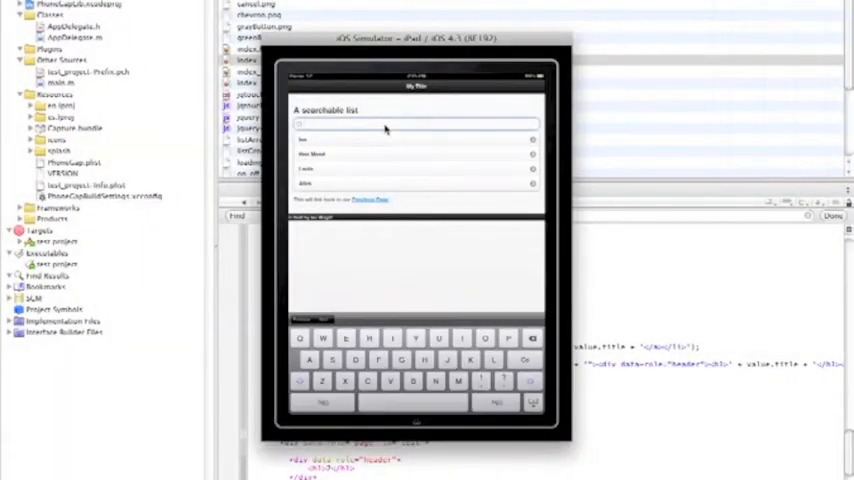